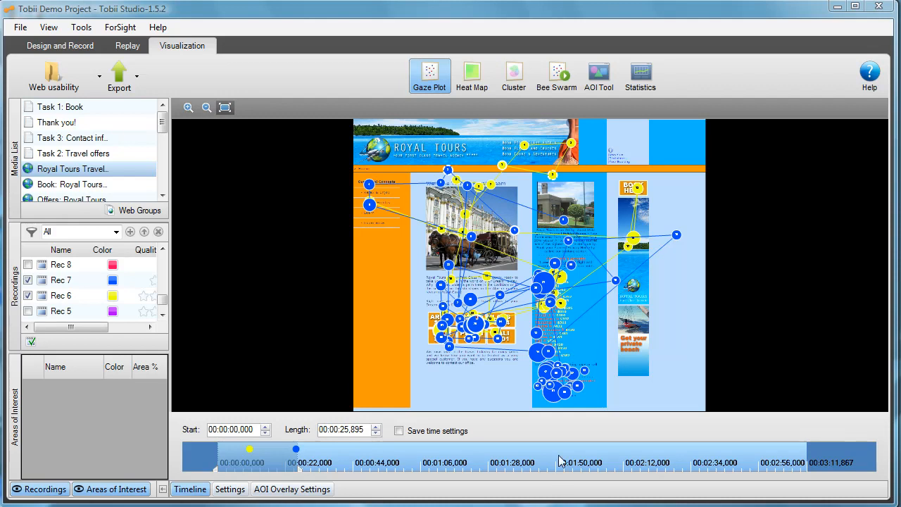
pyautogui.moveTo(475, 216)
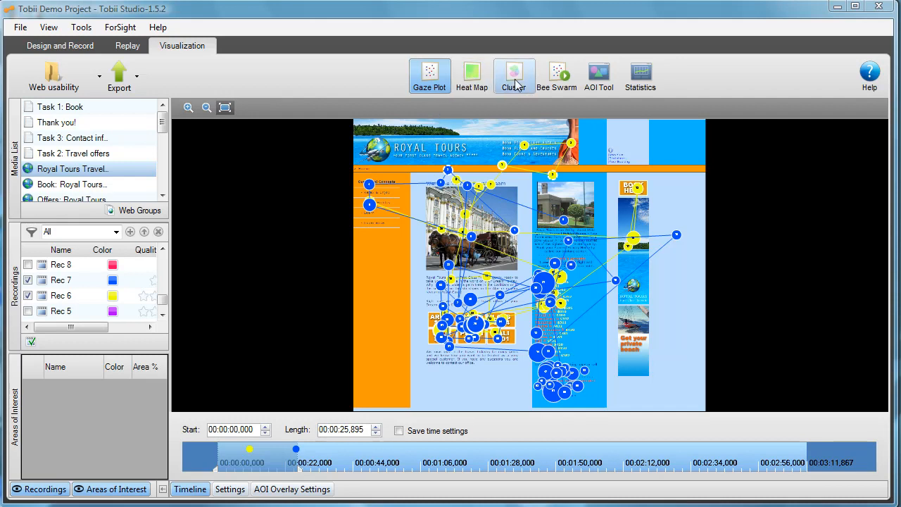
# Turn off Show Number in the gaze plot's Fixation Settings, then return to the timeline.
pyautogui.click(429, 76)
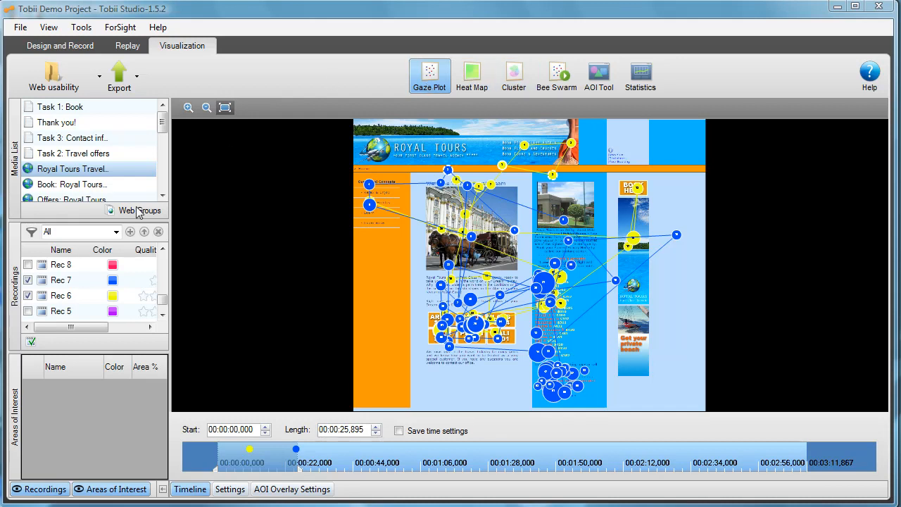
pyautogui.click(29, 264)
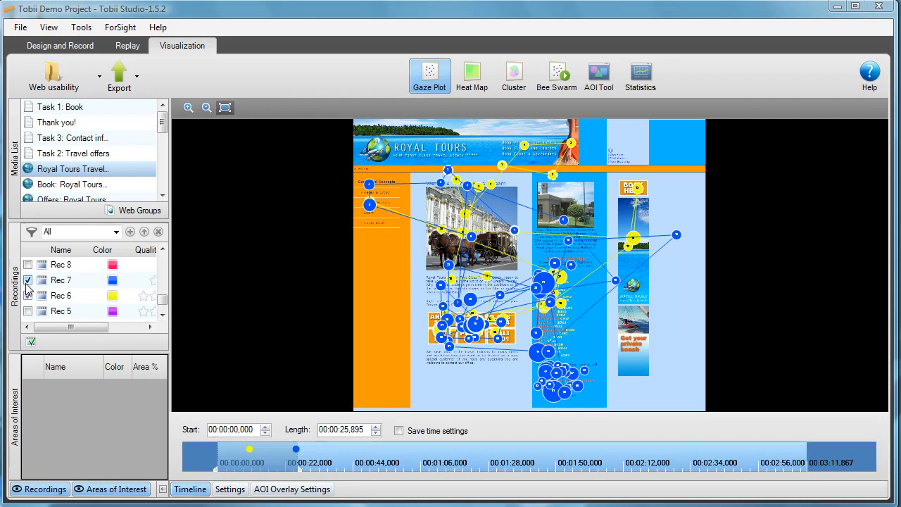
pyautogui.click(28, 297)
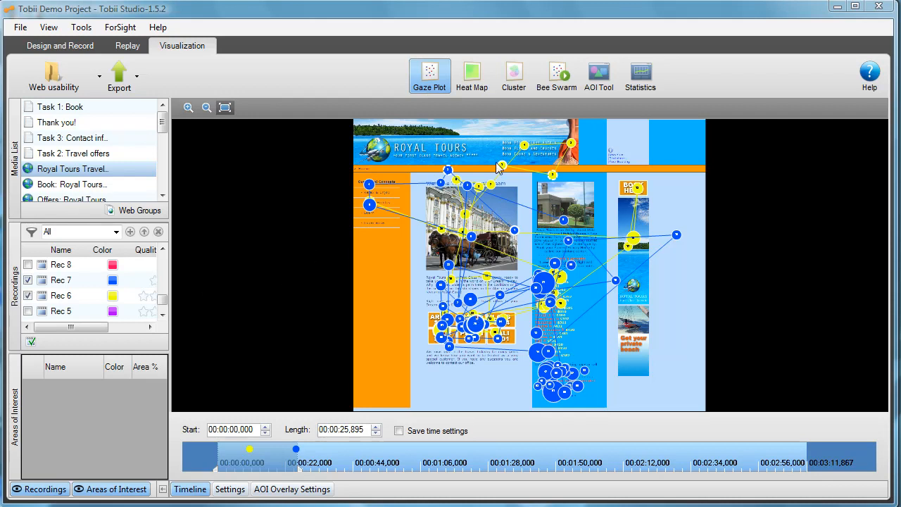
pyautogui.moveTo(509, 173)
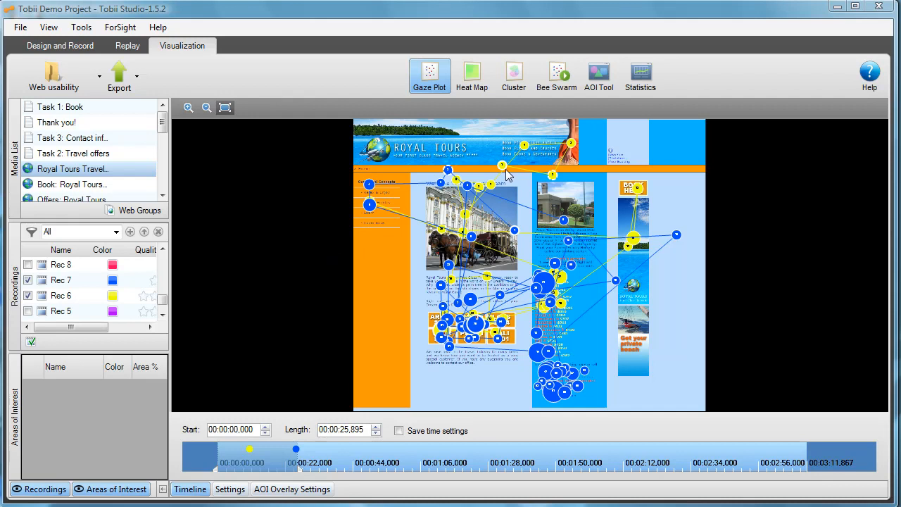
pyautogui.moveTo(473, 234)
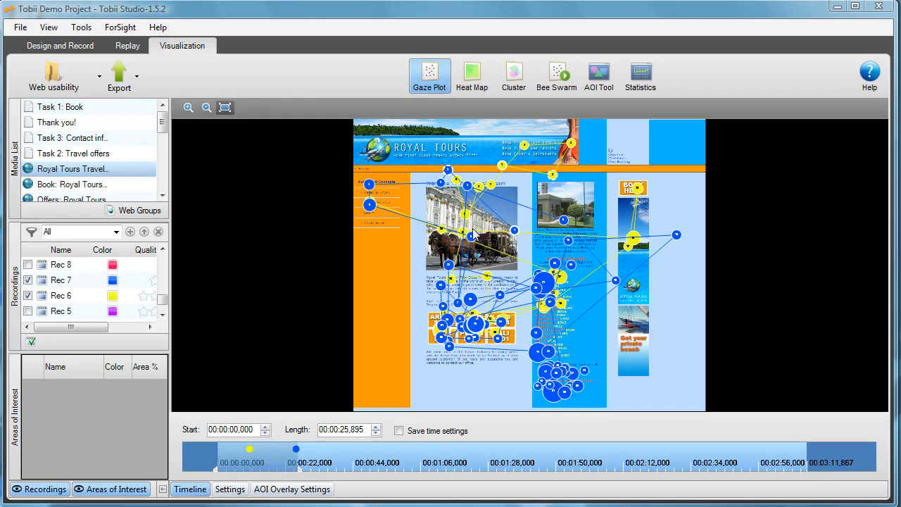
pyautogui.moveTo(234, 442)
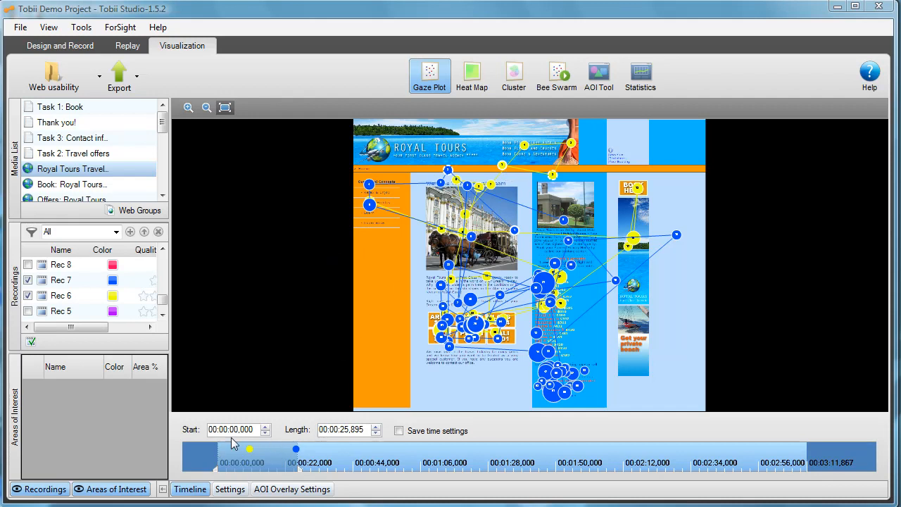
pyautogui.moveTo(273, 458)
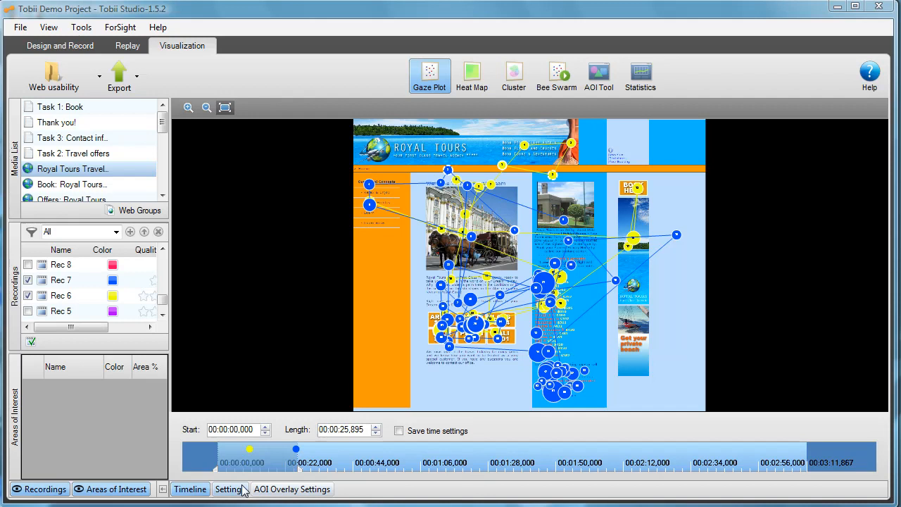
pyautogui.moveTo(242, 497)
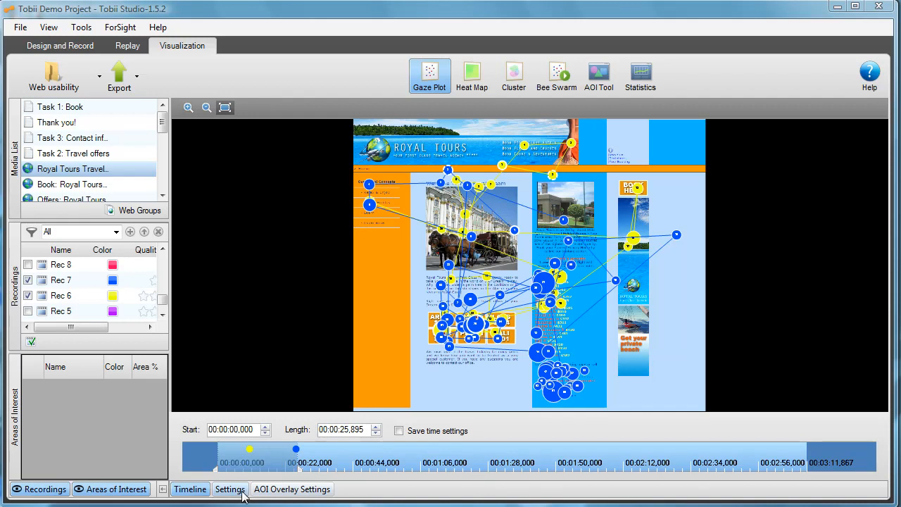
pyautogui.click(230, 489)
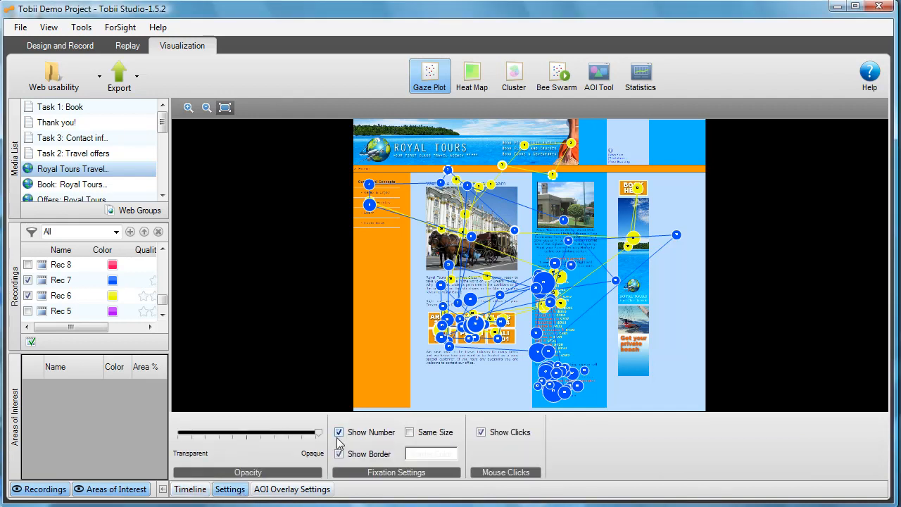
pyautogui.click(339, 431)
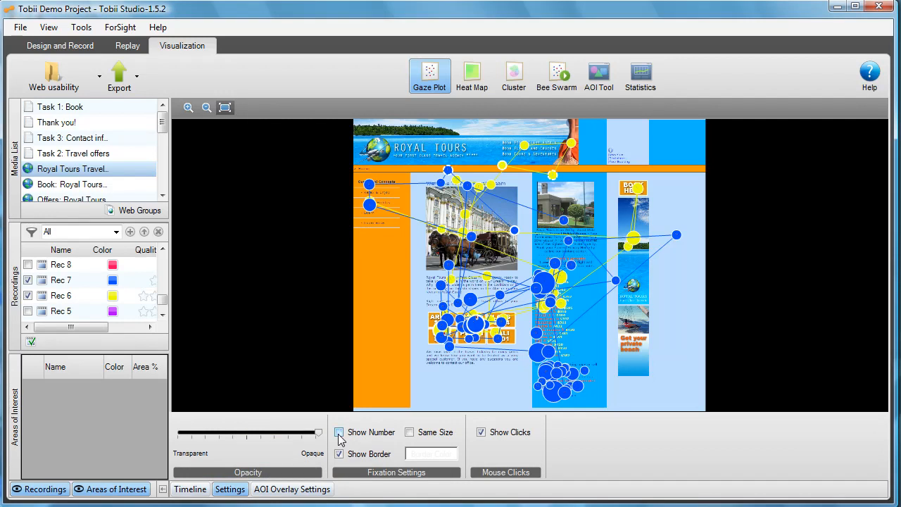
pyautogui.click(189, 490)
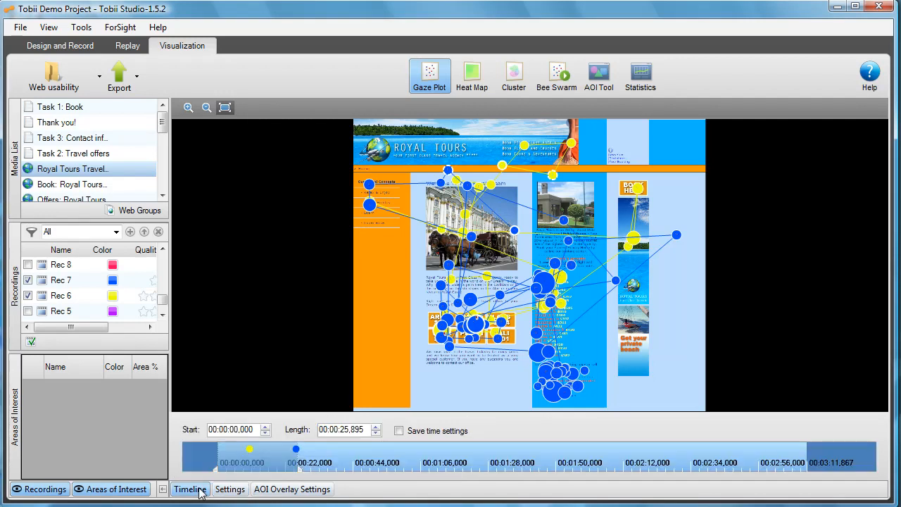
# Start an Animated Visualization export that uses a sliding window interval instead of accumulated gaze.
pyautogui.click(119, 75)
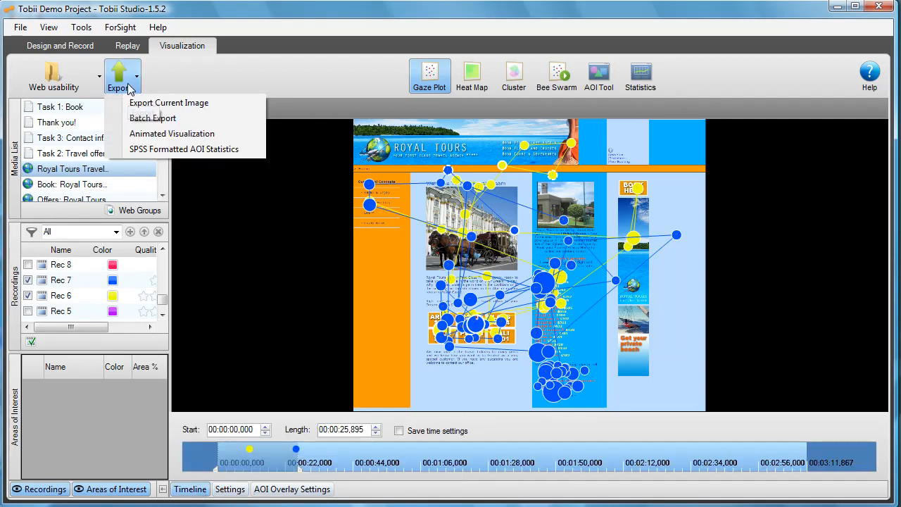
pyautogui.moveTo(172, 134)
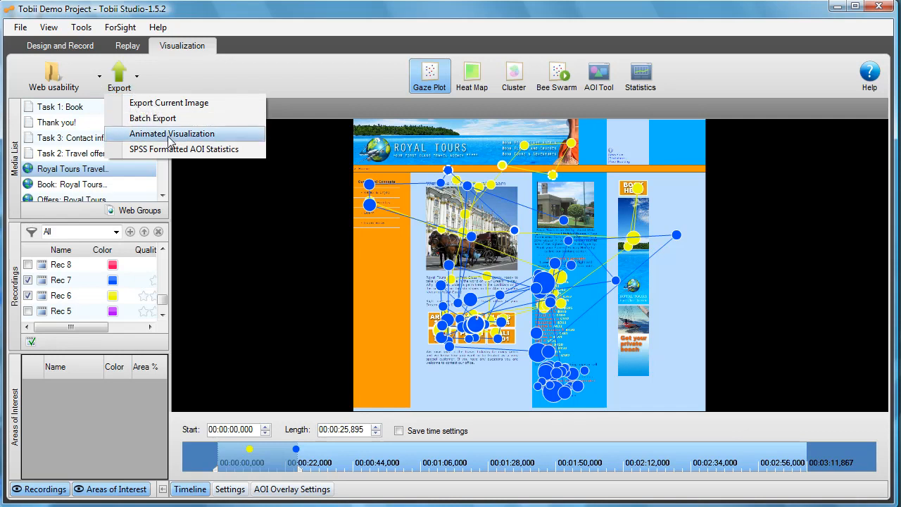
pyautogui.click(172, 134)
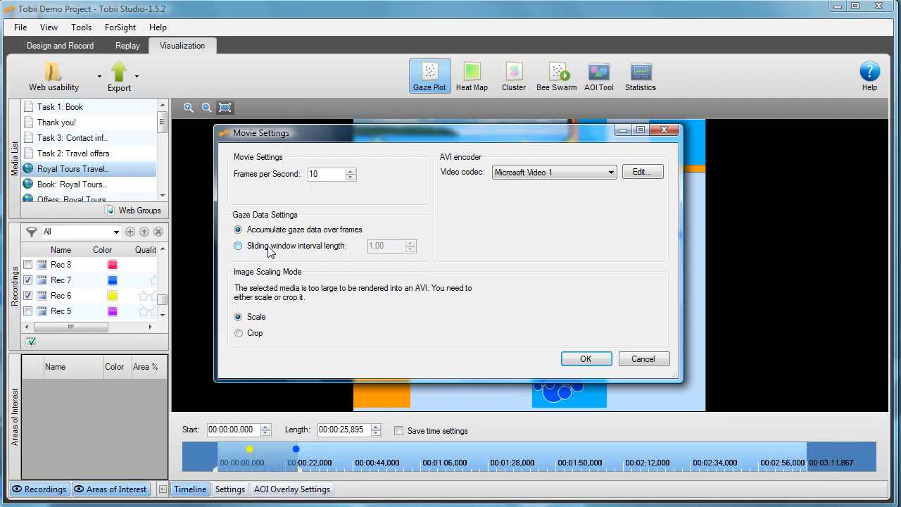
pyautogui.click(237, 245)
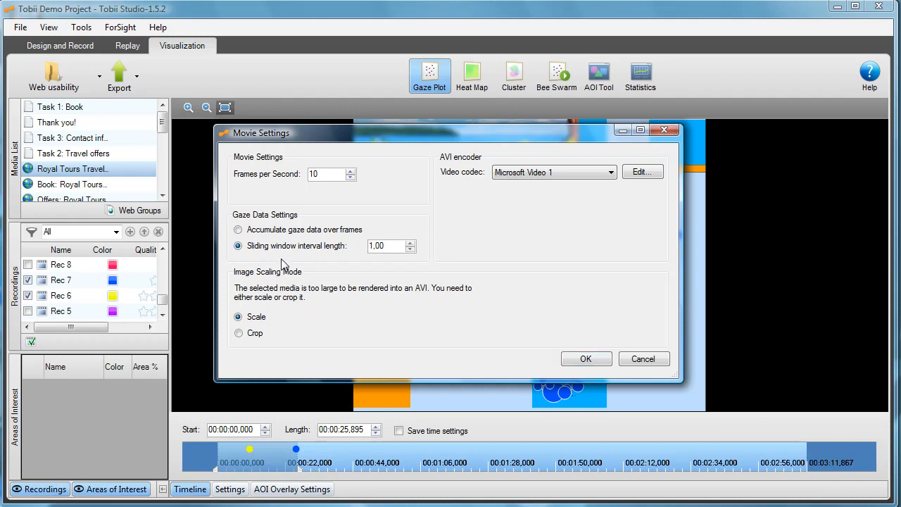
pyautogui.moveTo(312, 269)
pyautogui.write('0,5')
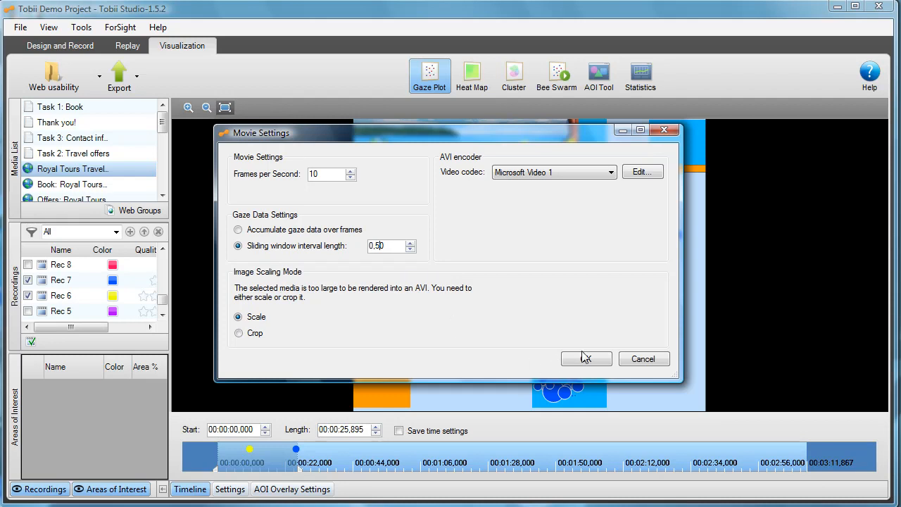
# Confirm the movie settings, save the AVI as 'qq', and play it in Windows Media Player.
pyautogui.click(586, 359)
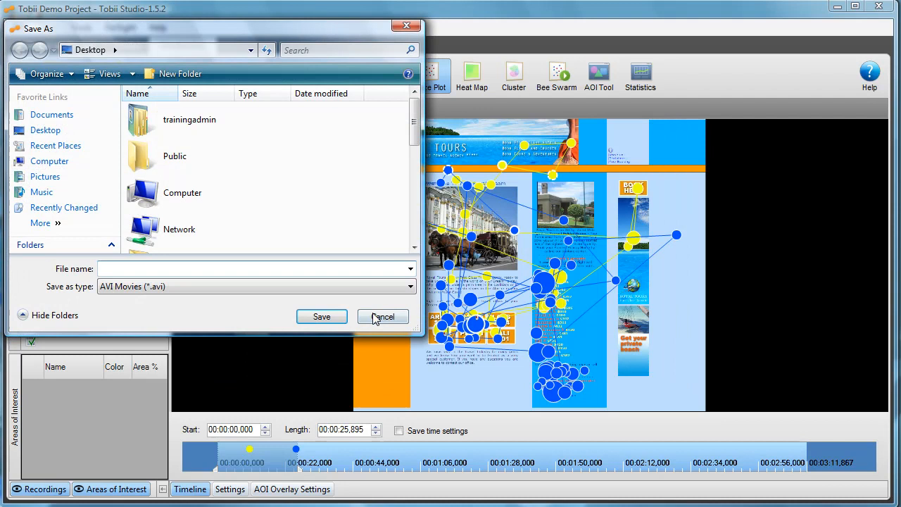
pyautogui.click(250, 269)
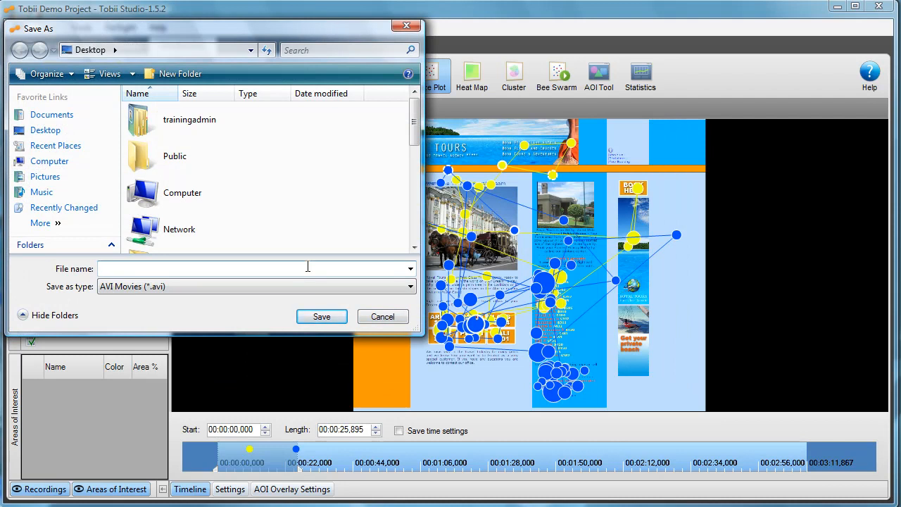
pyautogui.write('qq')
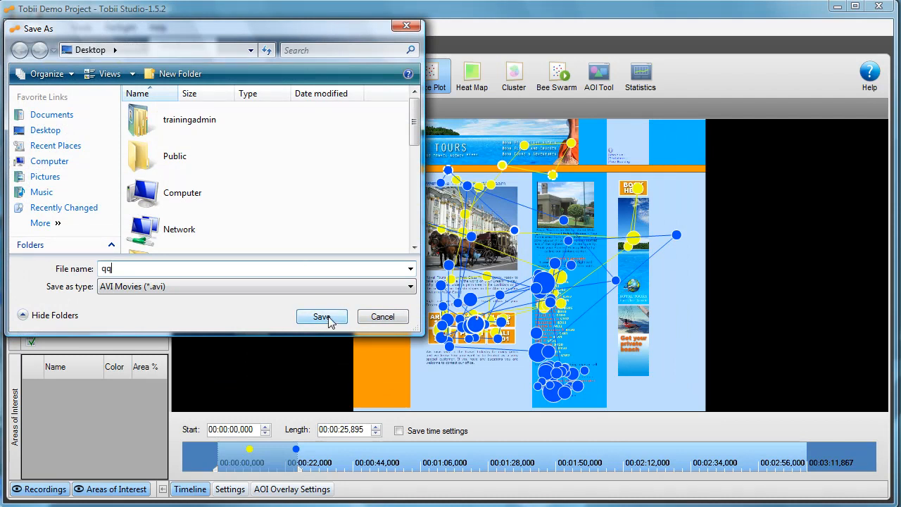
pyautogui.click(321, 316)
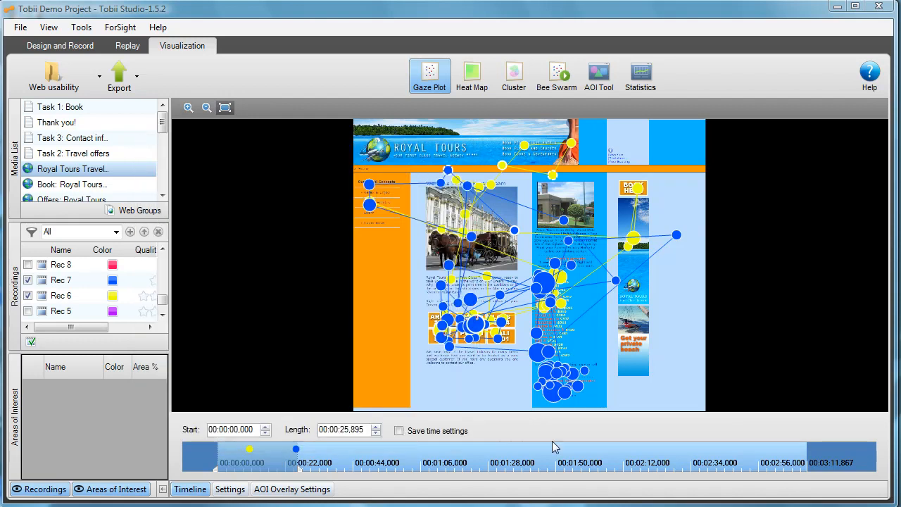
pyautogui.moveTo(556, 399)
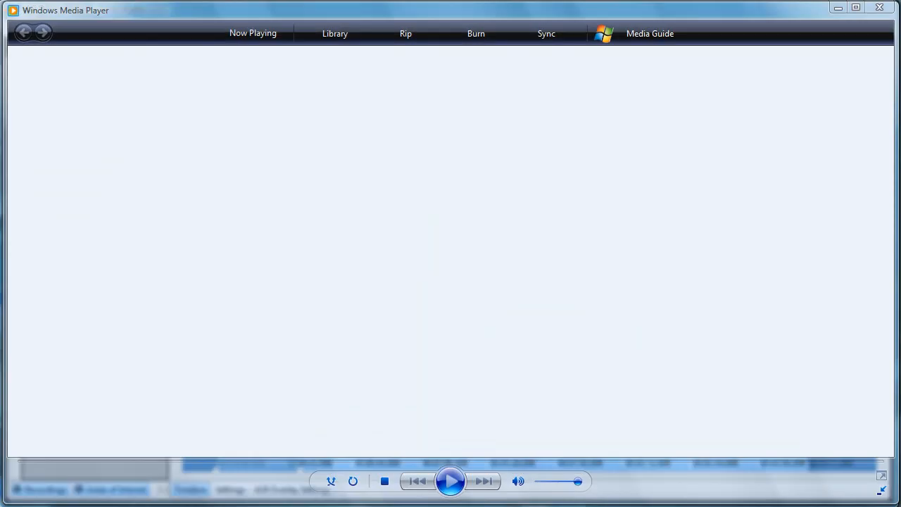
pyautogui.click(450, 481)
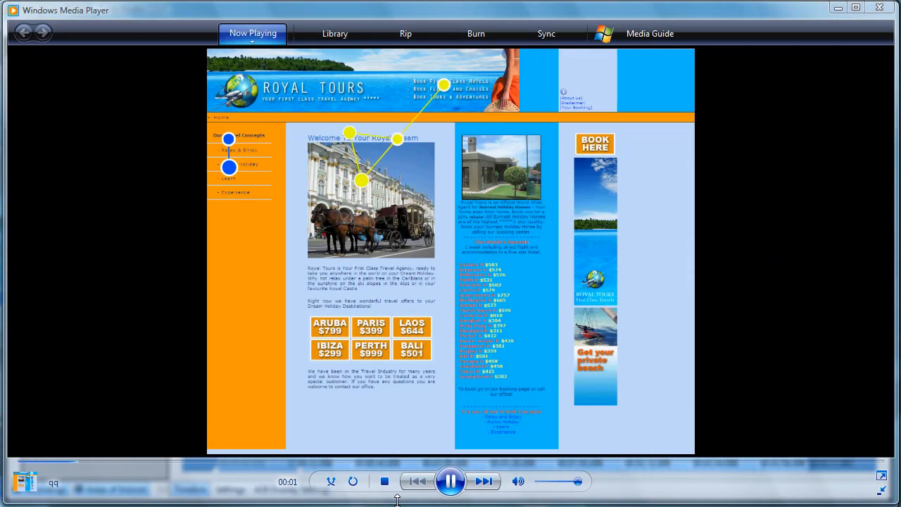